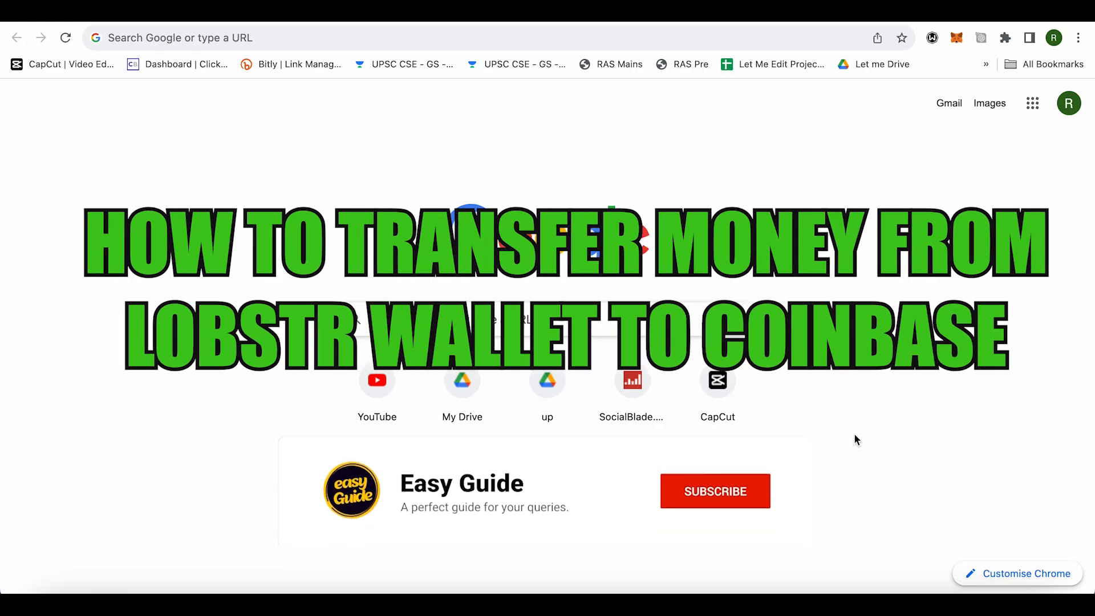
Open the LOBSTR wallet home page showing the 7001.91 XLM balance and assets
click(714, 491)
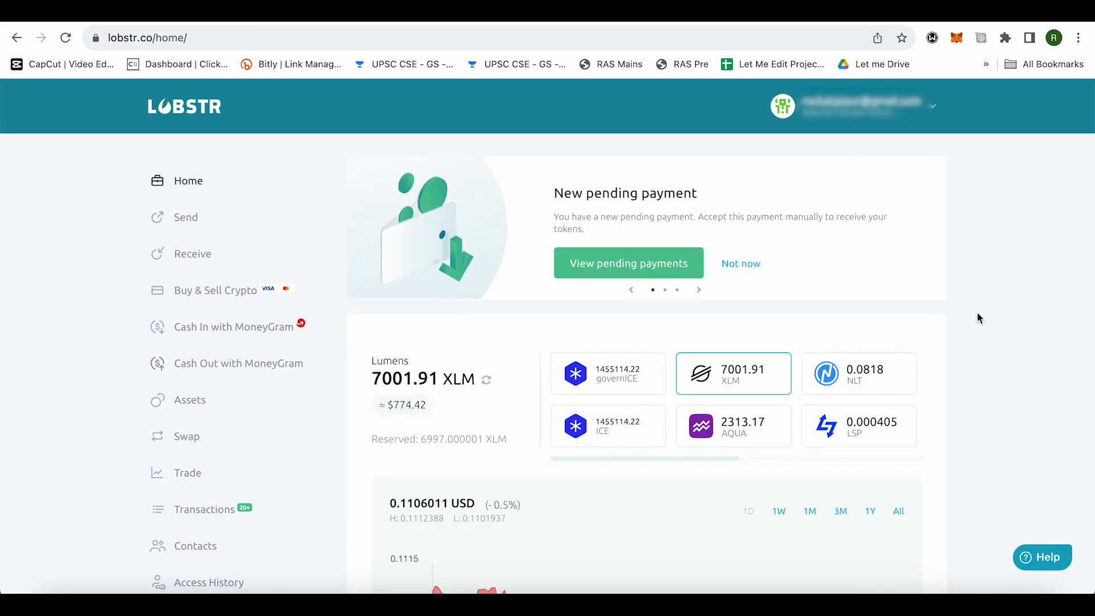
mouse_move(967, 182)
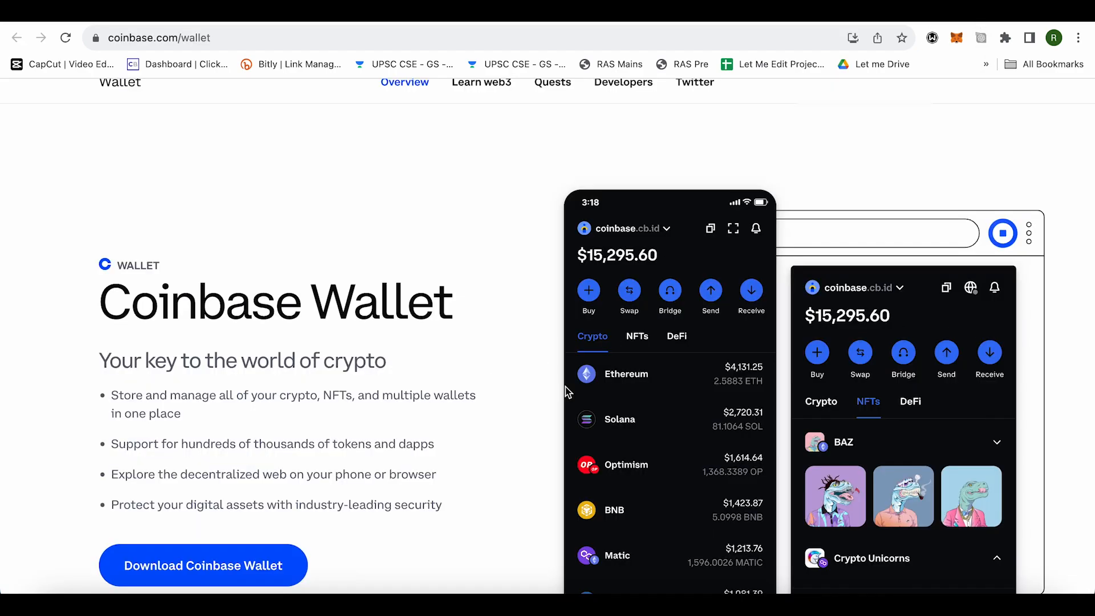
mouse_move(576, 504)
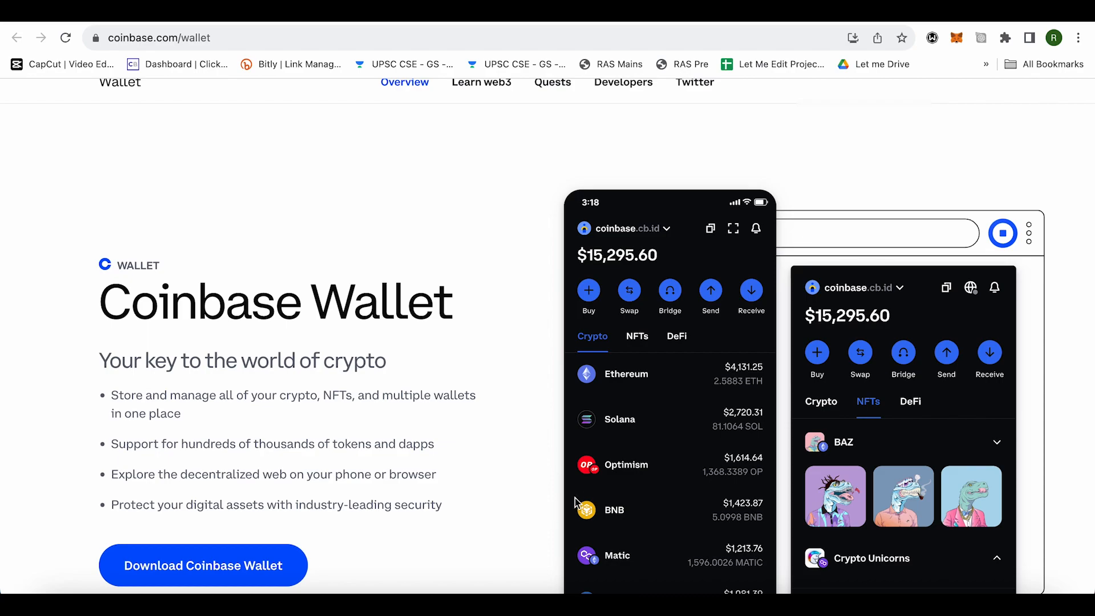
mouse_move(755, 303)
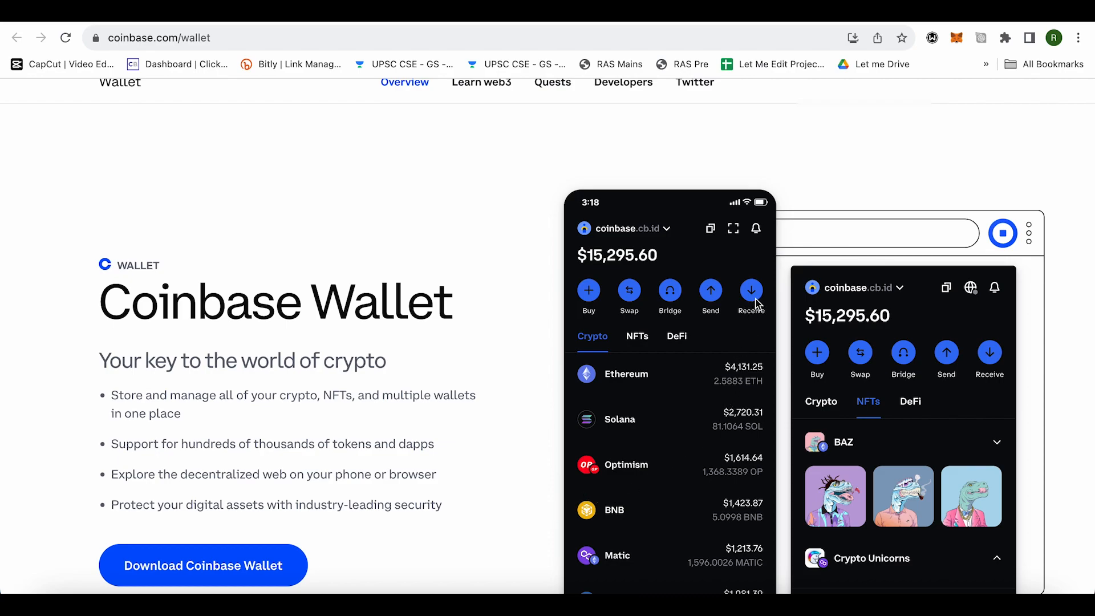
mouse_move(799, 292)
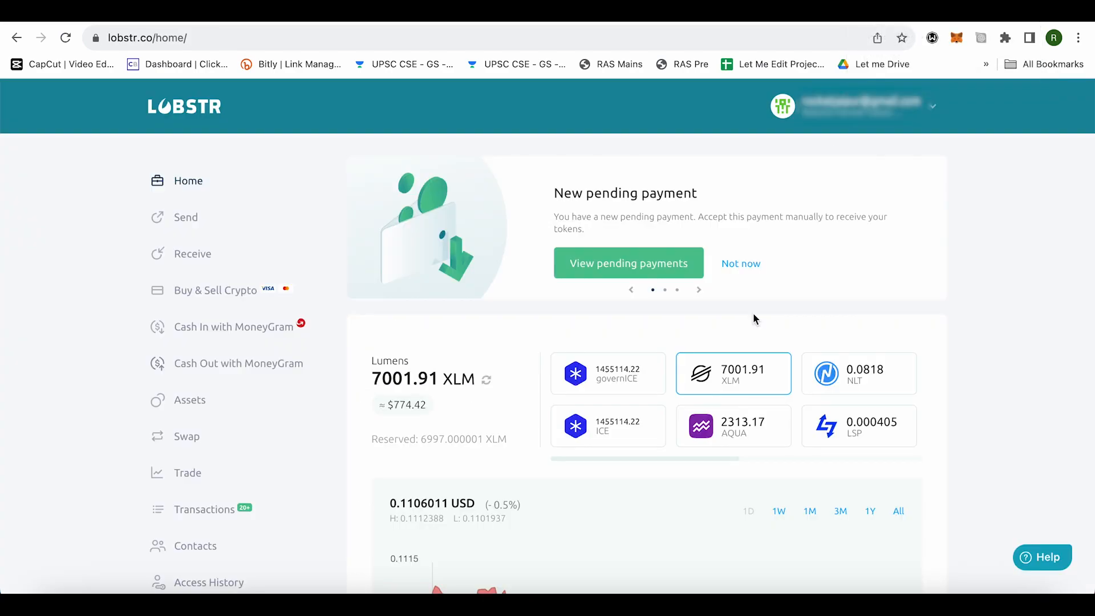
mouse_move(696, 369)
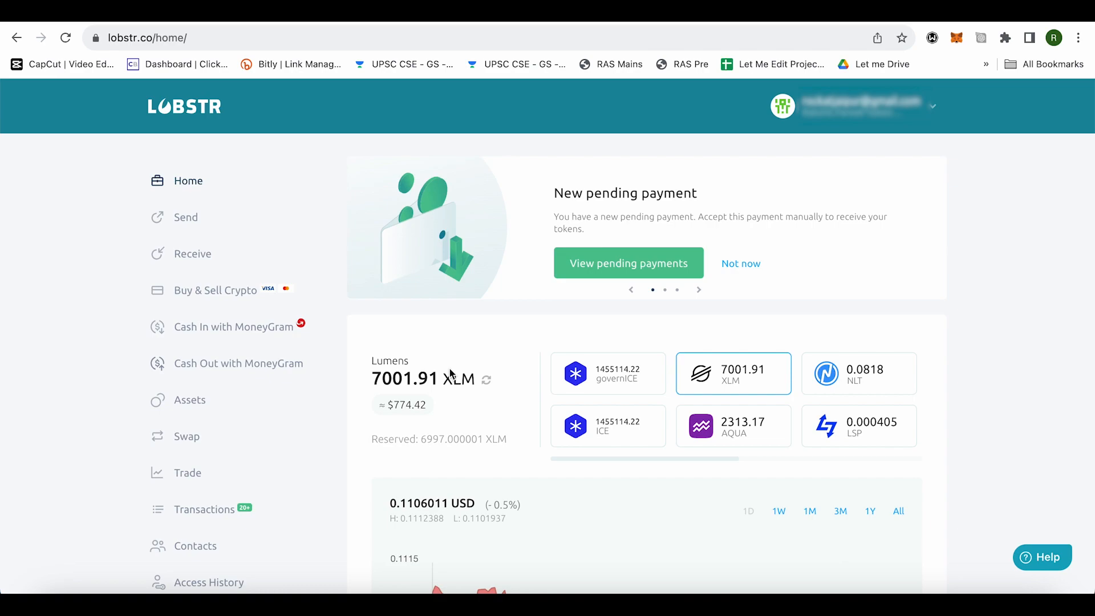
mouse_move(185, 217)
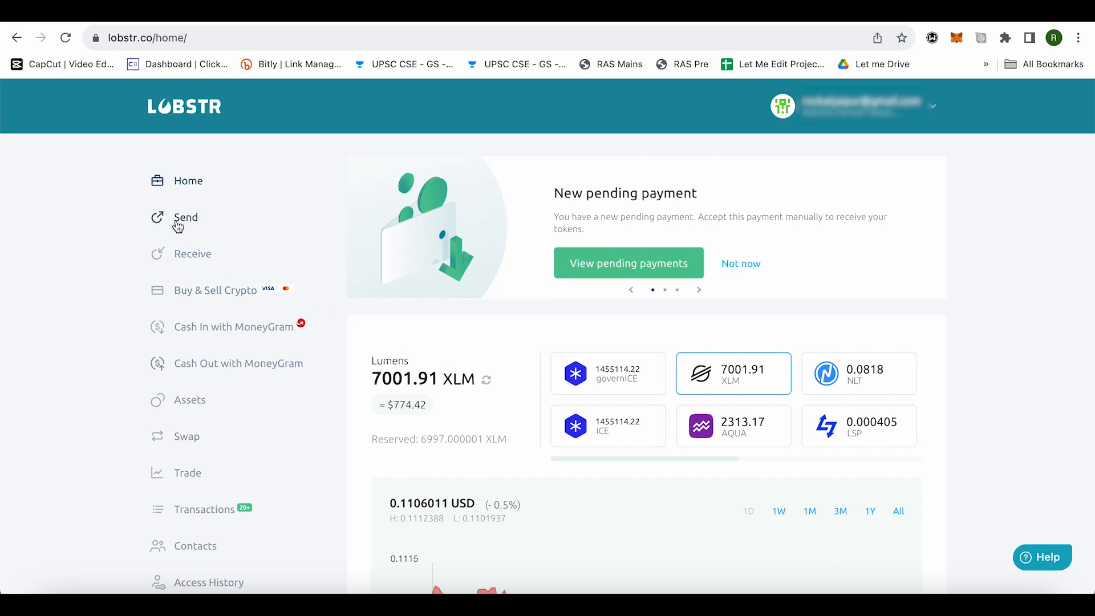
Start a new payment to a Stellar wallet and focus the empty recipient and XLM amount fields
click(185, 217)
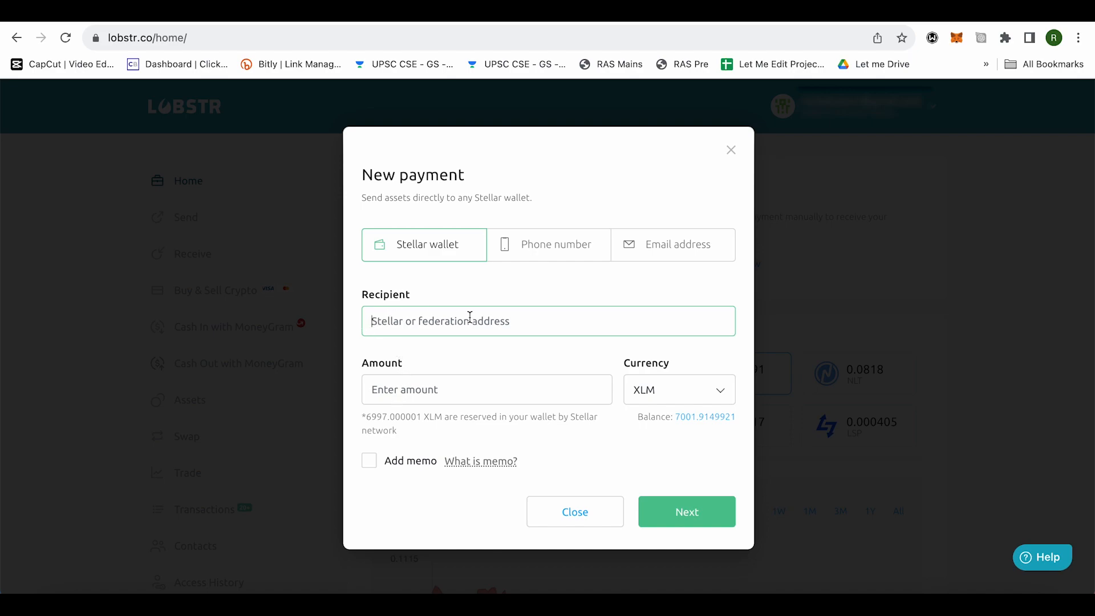
click(686, 511)
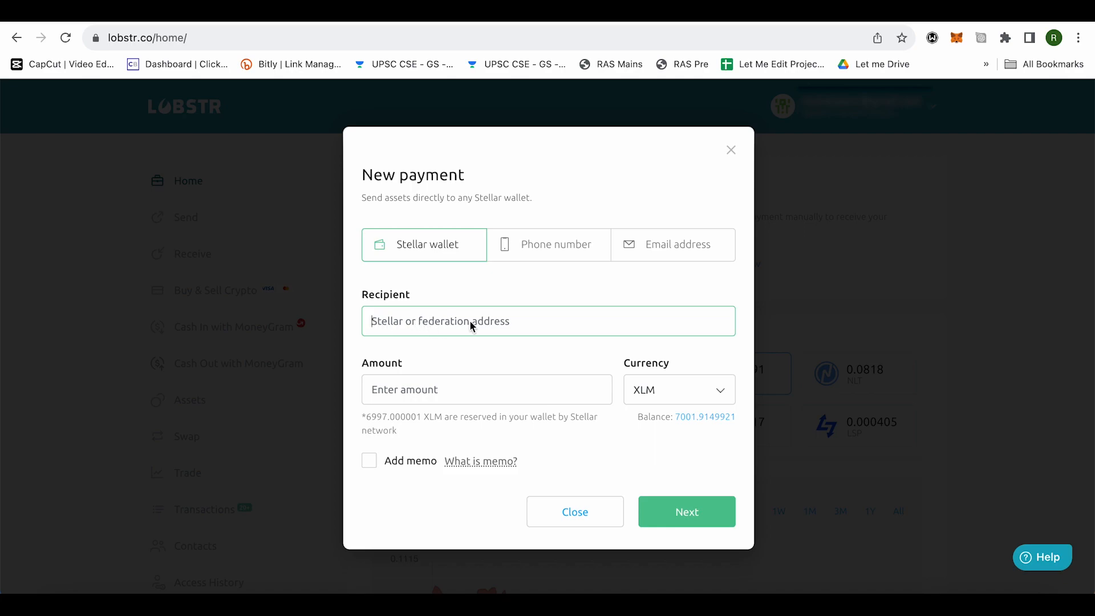
mouse_move(468, 343)
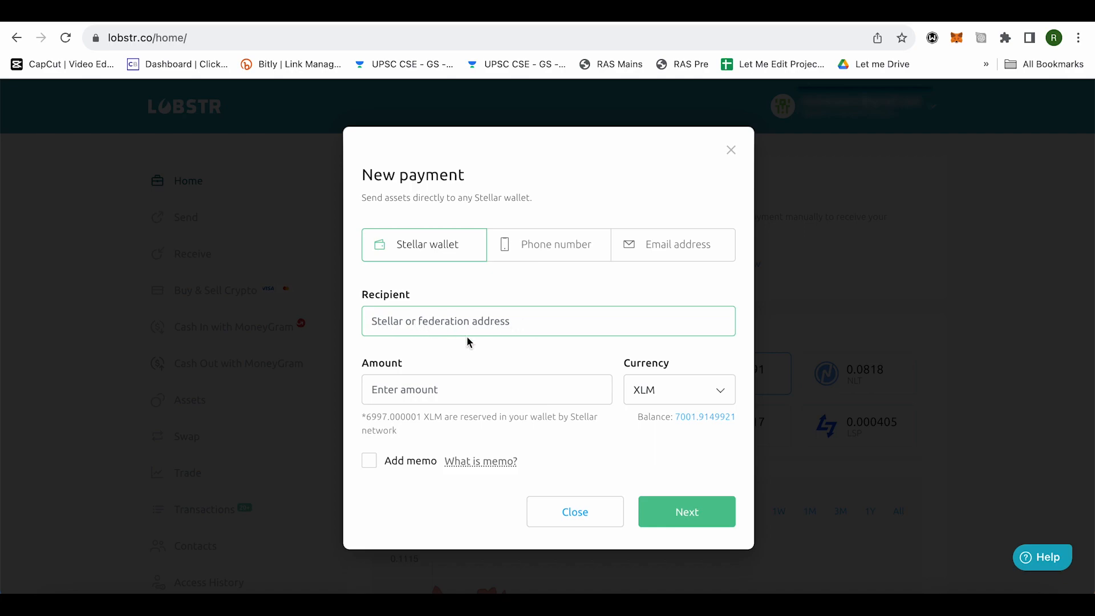
click(685, 511)
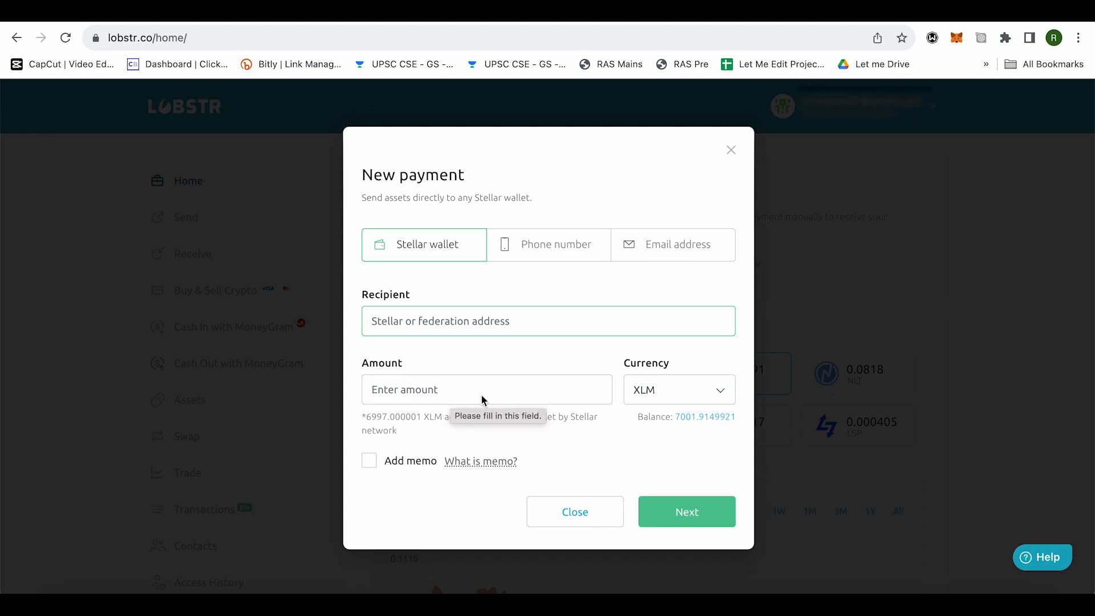
mouse_move(568, 399)
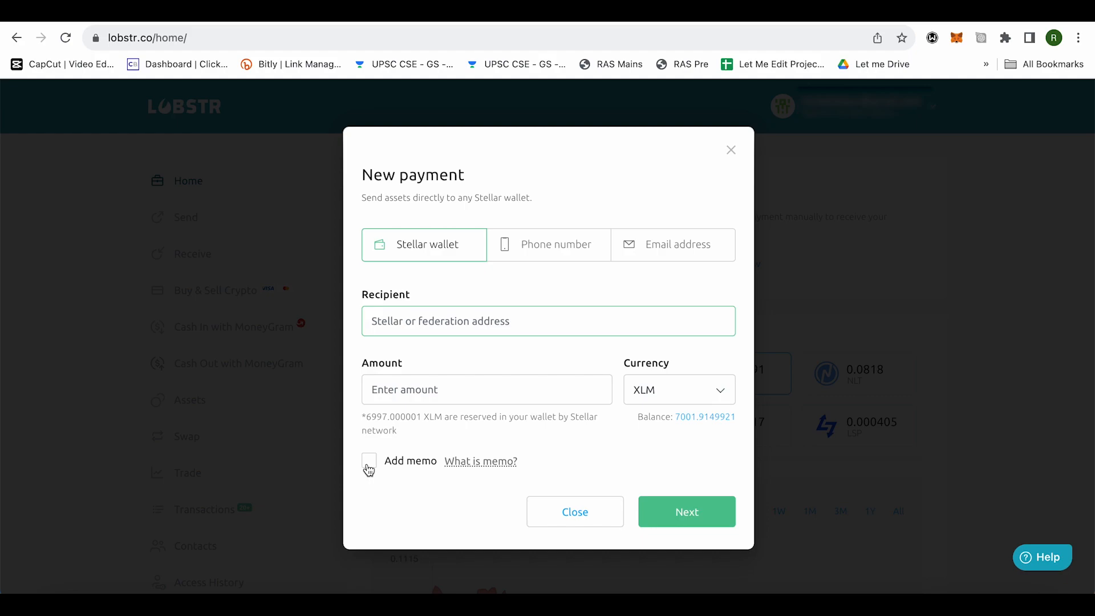
Enable Add memo so an empty memo message field with 28 characters left appears
click(369, 461)
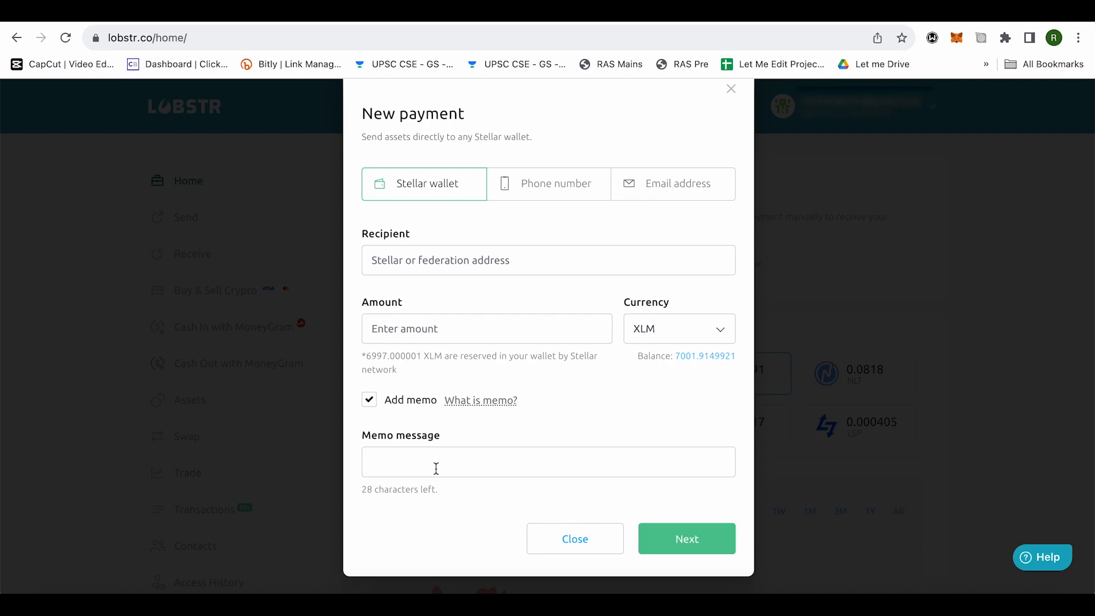
mouse_move(562, 419)
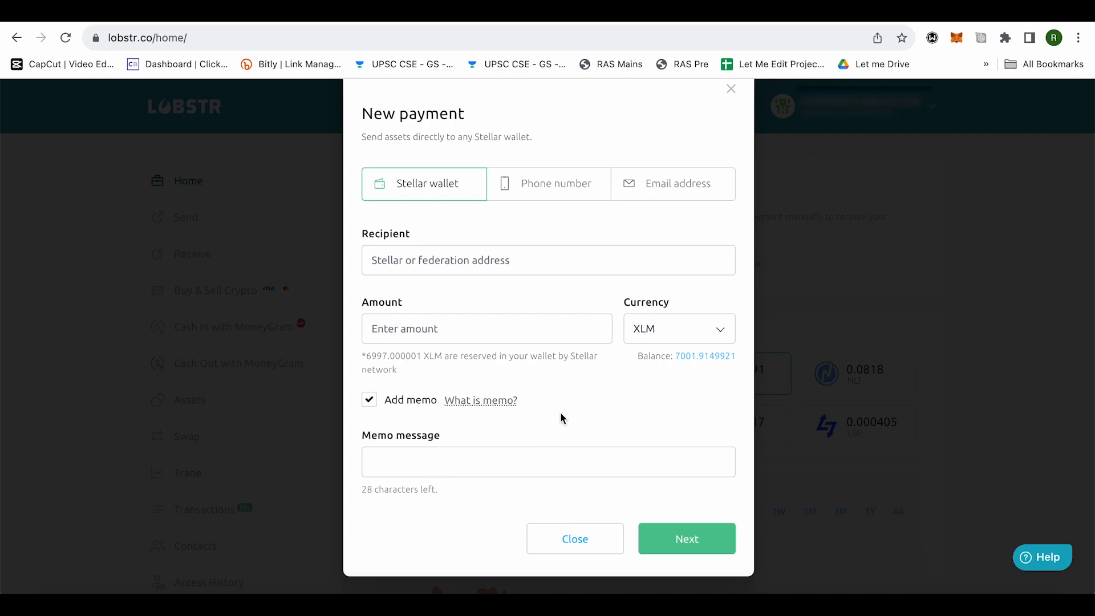
mouse_move(575, 423)
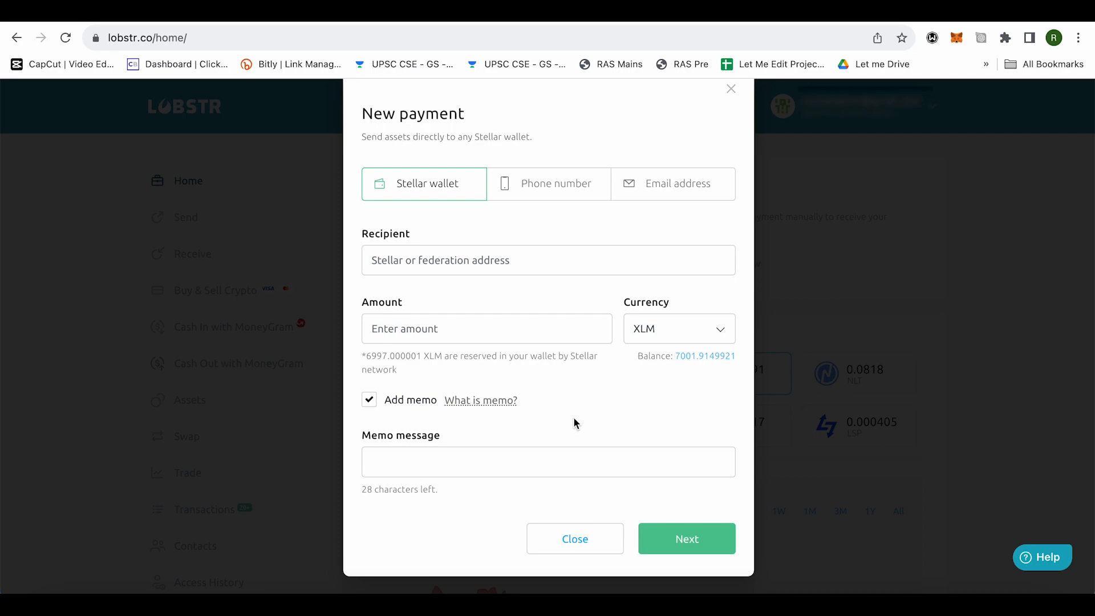
mouse_move(686, 538)
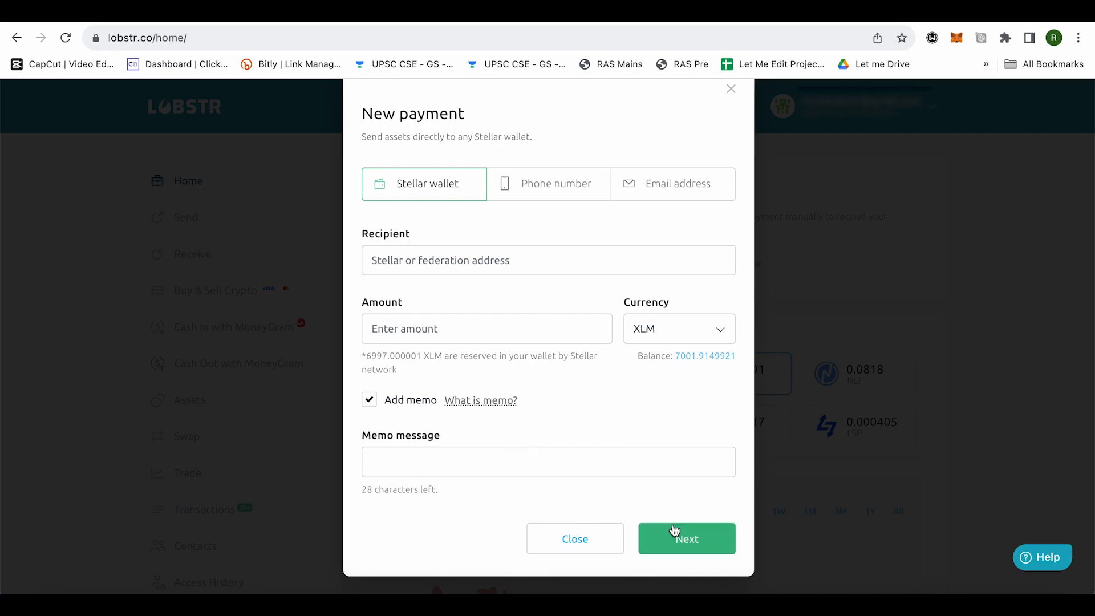
mouse_move(800, 496)
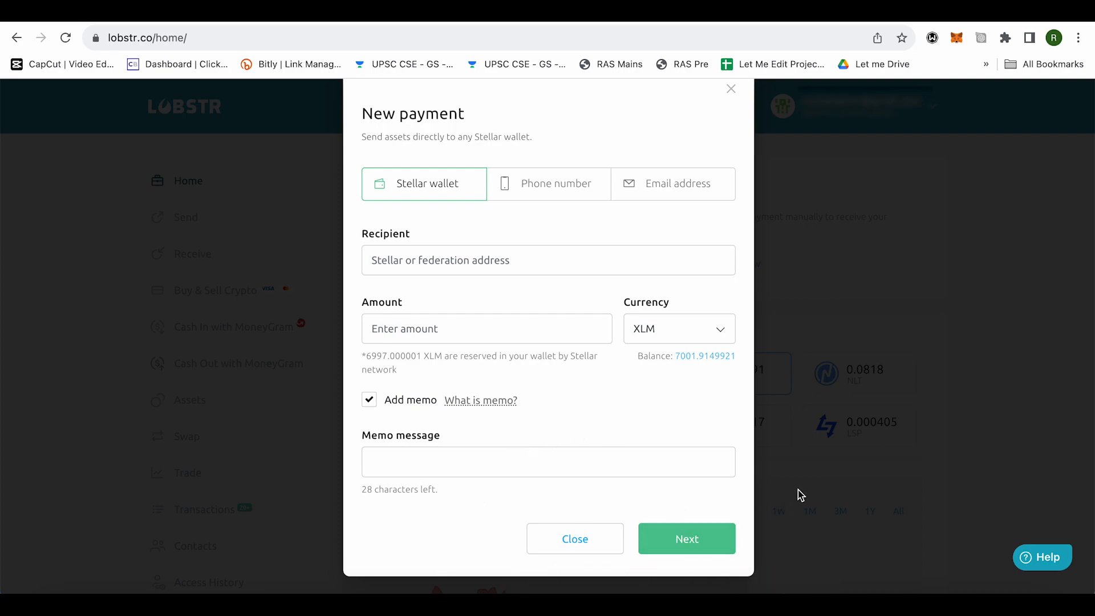
mouse_move(610, 426)
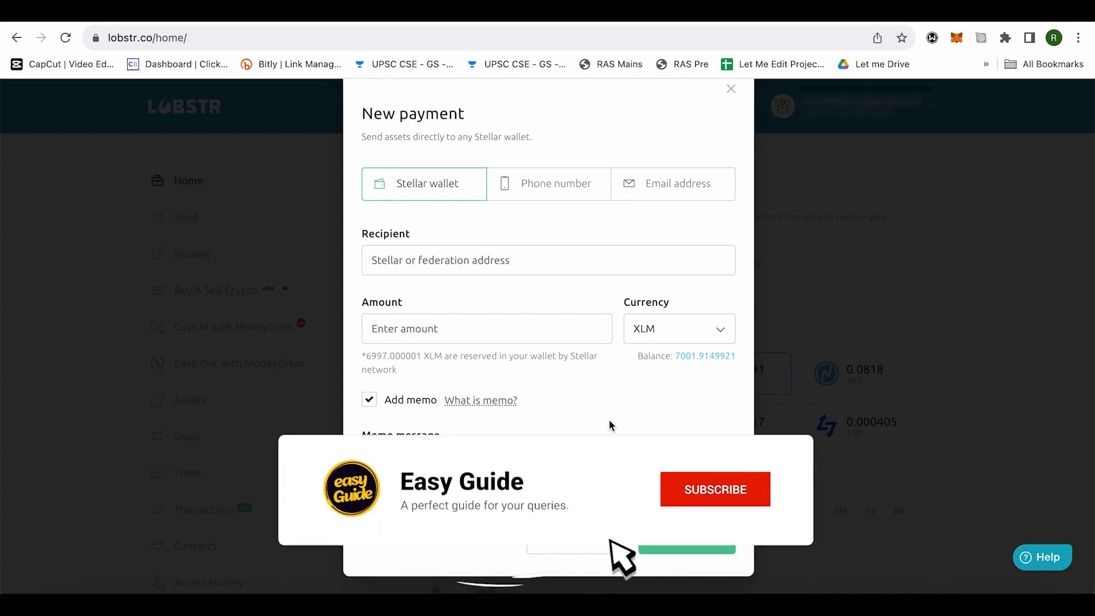
click(714, 489)
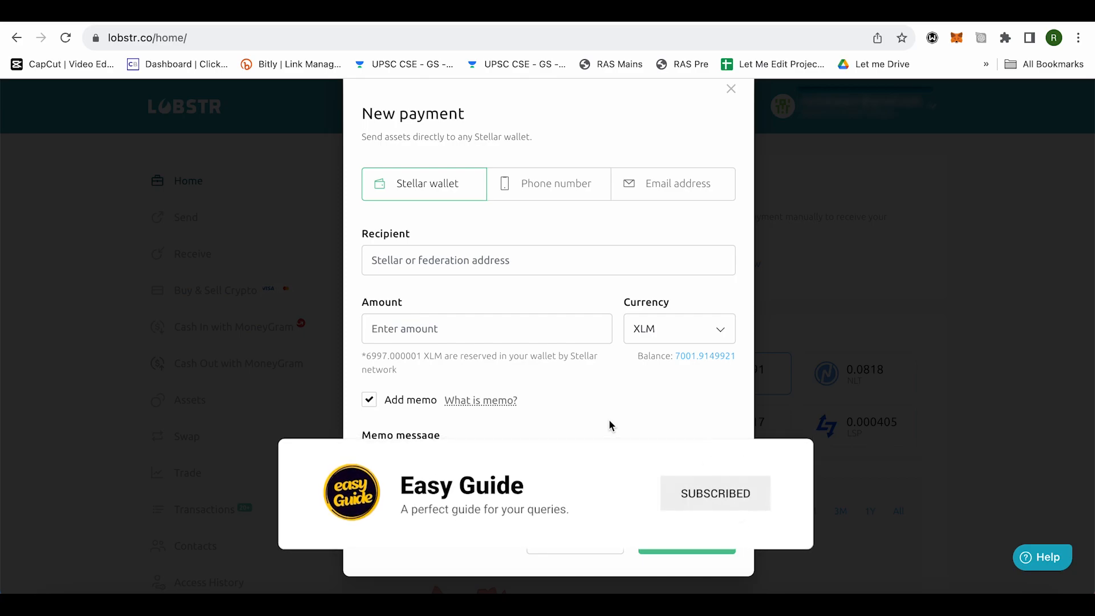